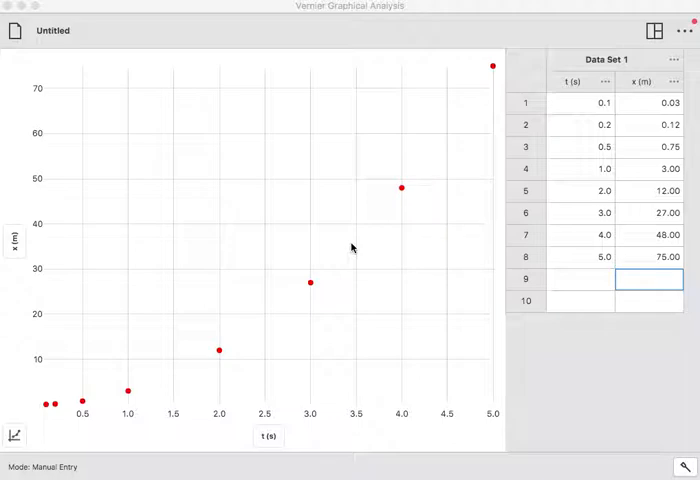
mouse_move(624, 132)
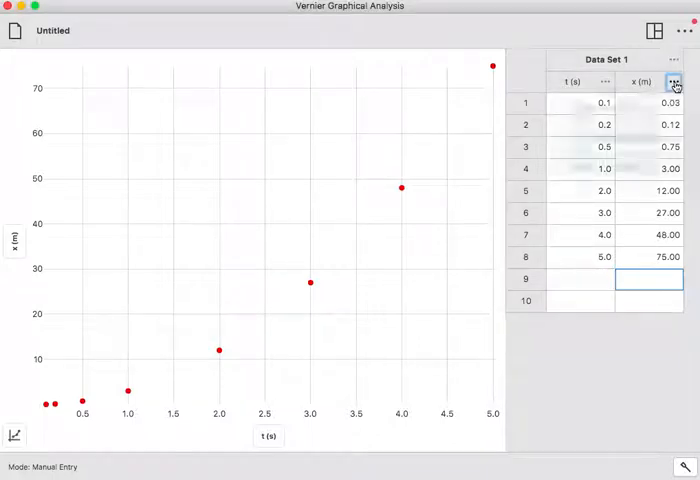
Step: Bring up the column options menu on the x (m) column header
click(674, 82)
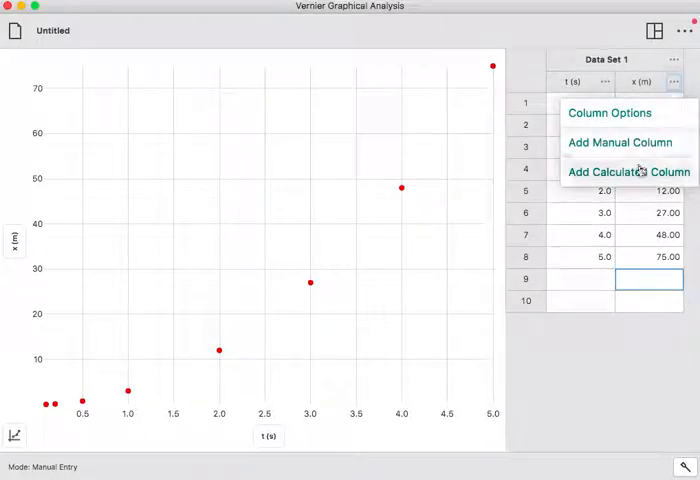
Step: Start a calculated column named 'time squared' with units 's^2'
click(628, 172)
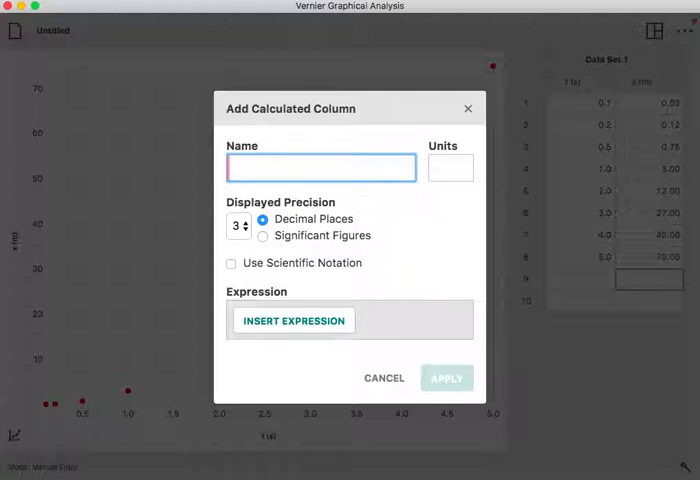
text(time squared)
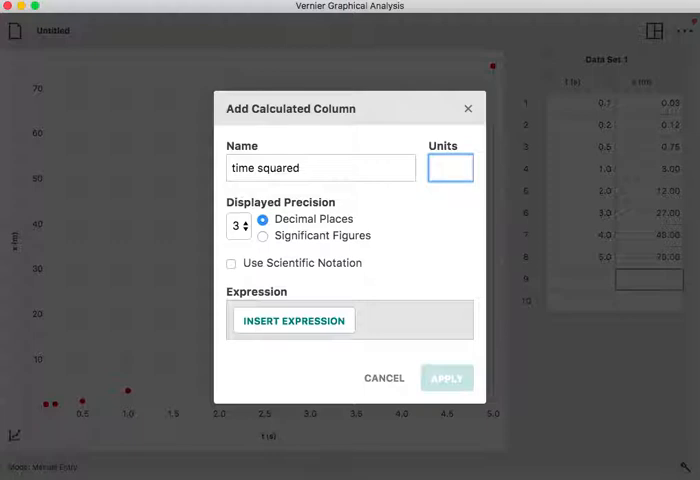
text(s)
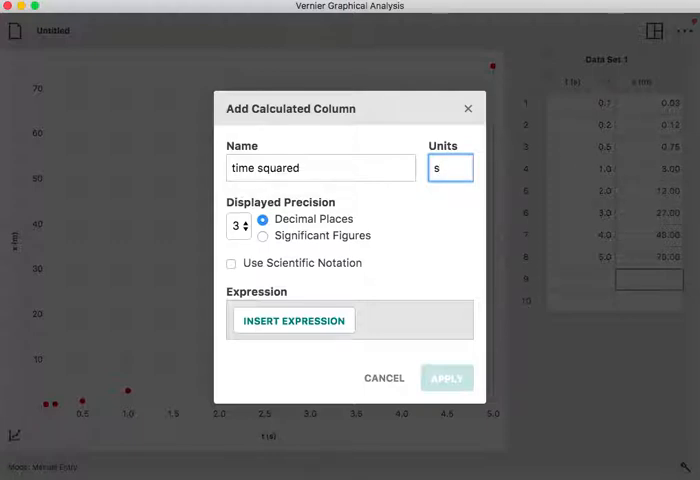
text(^2)
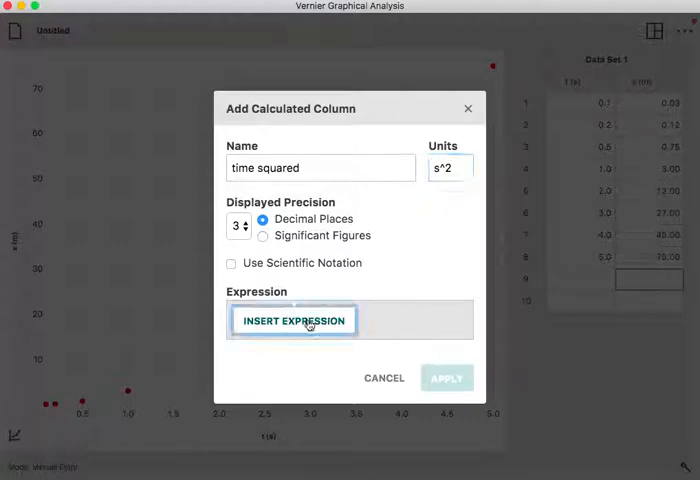
Step: Show the Insert Expression template list for the new column
click(292, 320)
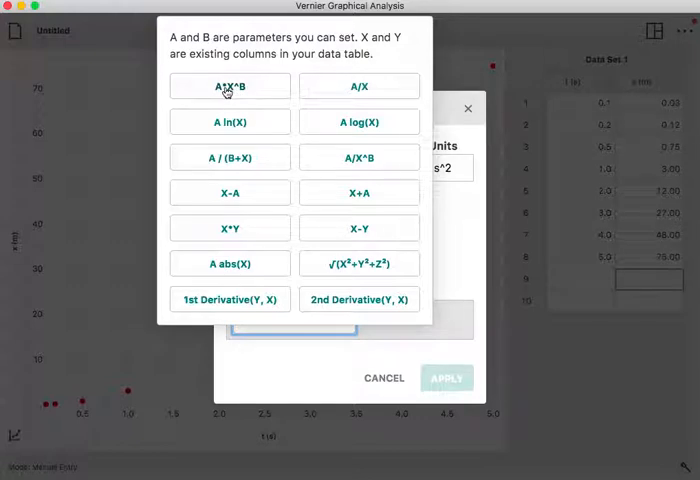
Step: Choose the A*X^B template with A=1, B=2 and column X set to t
click(228, 86)
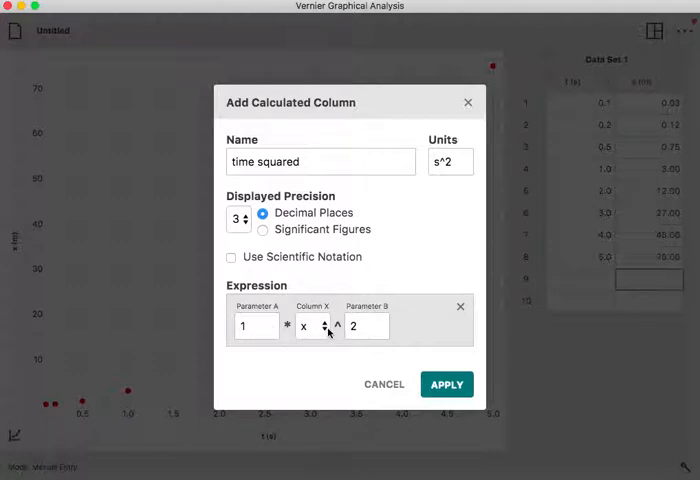
click(312, 326)
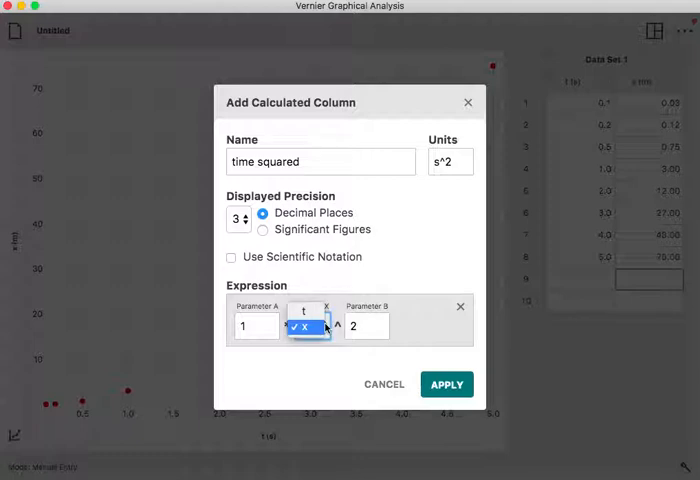
click(304, 328)
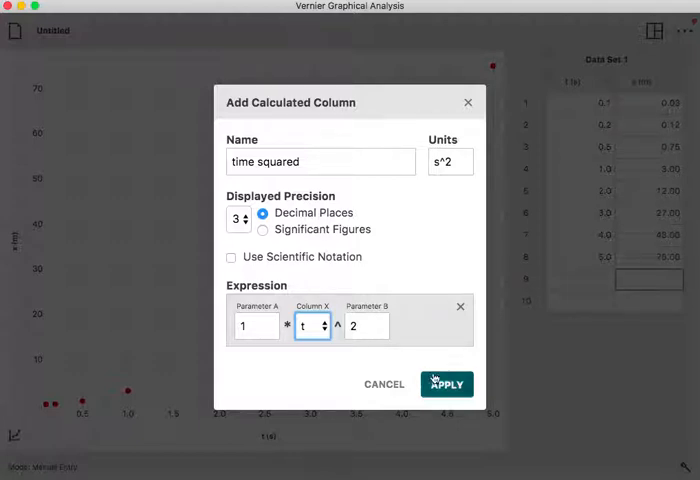
Step: Apply to create the time squared column with computed values in Data Set 1
click(446, 384)
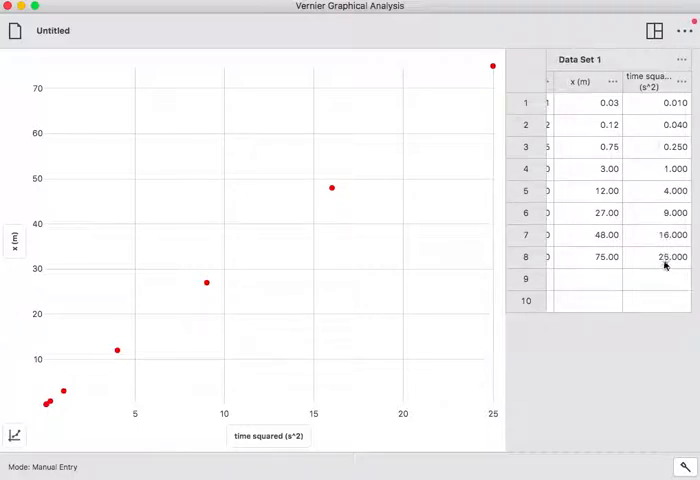
mouse_move(654, 244)
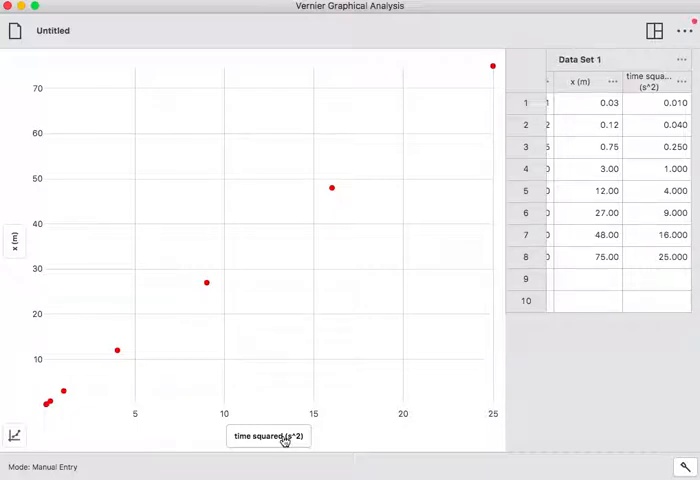
Step: Set the graph's horizontal axis to time squared (s^2)
click(268, 436)
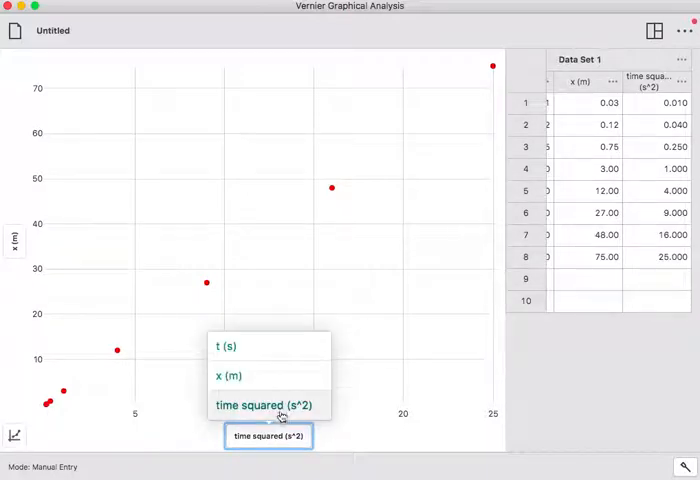
click(264, 404)
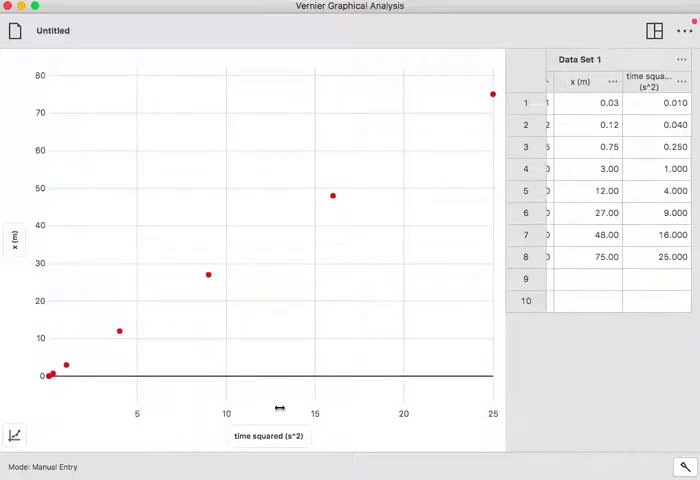